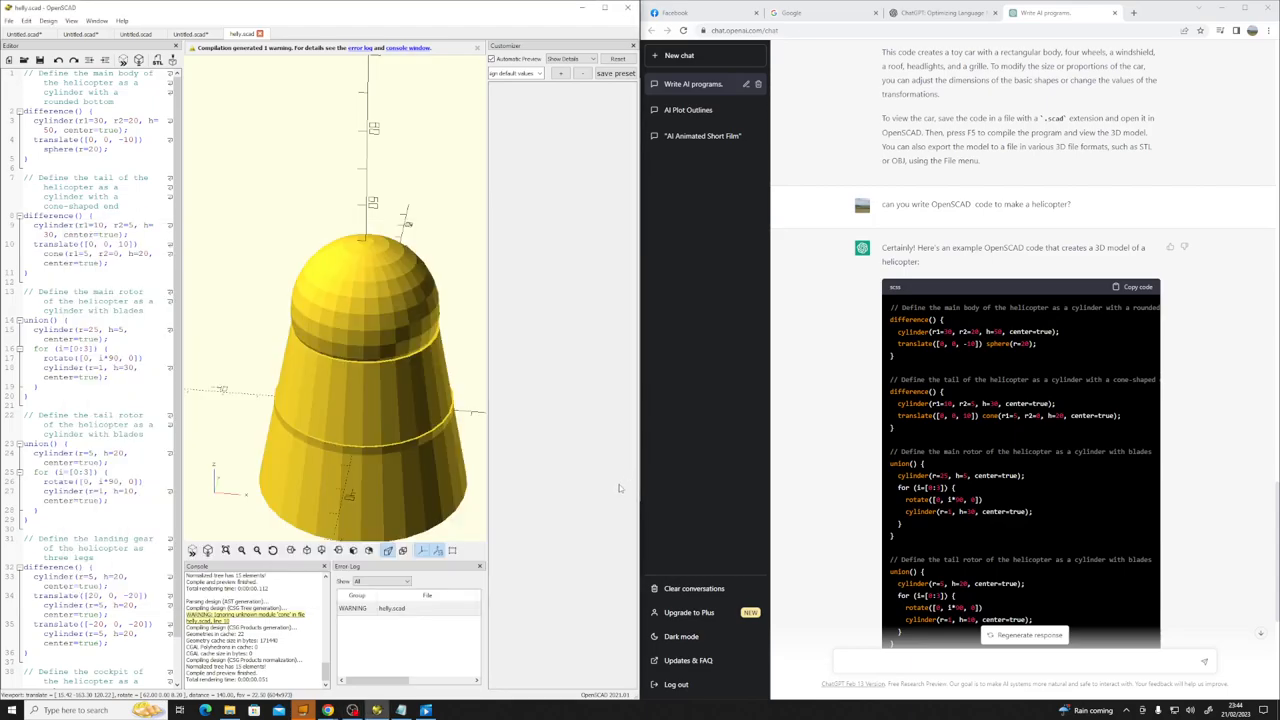
pyautogui.moveTo(924, 529)
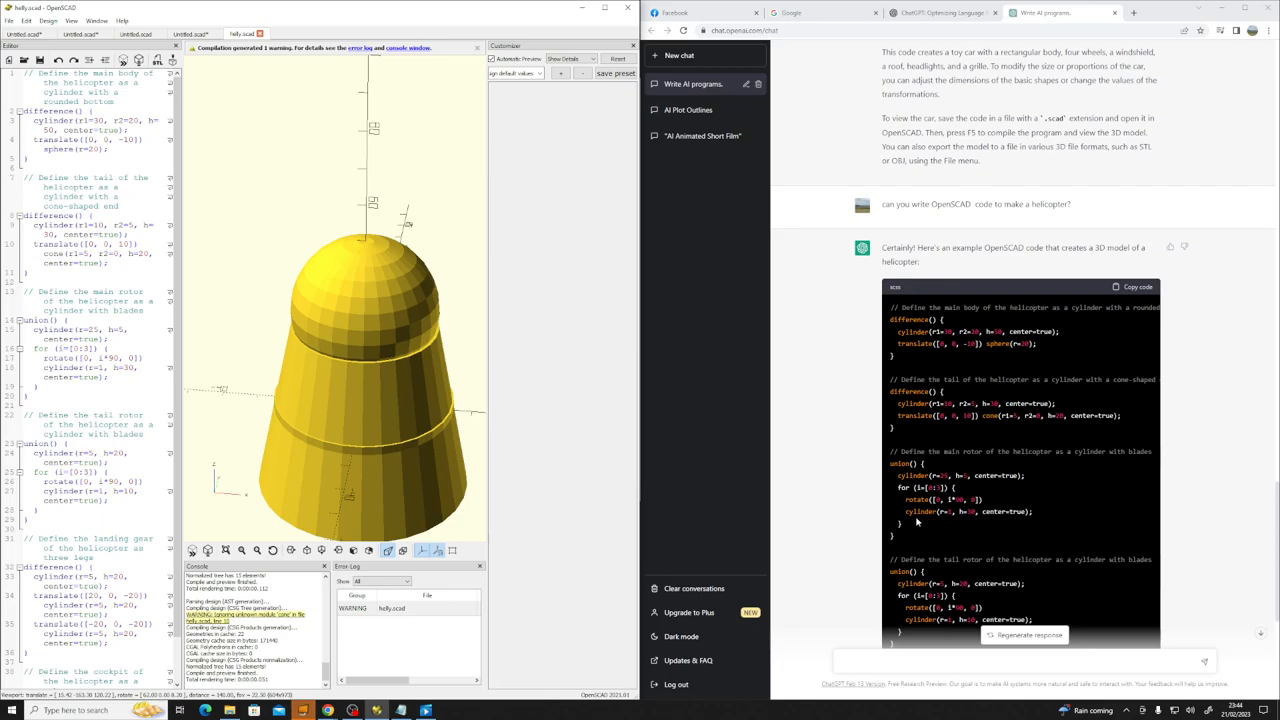
pyautogui.moveTo(910, 525)
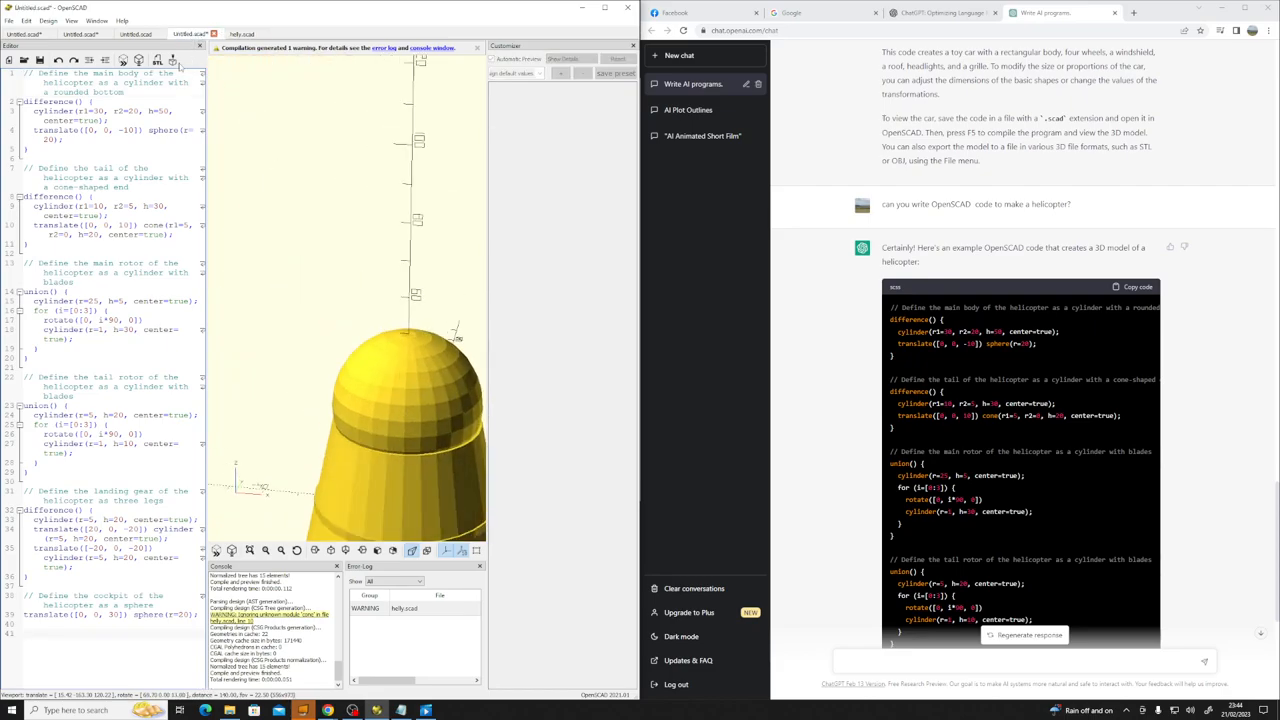
# Step: Scroll the toy car script and orbit the wheeled car preview to another angle
pyautogui.scroll(-3)
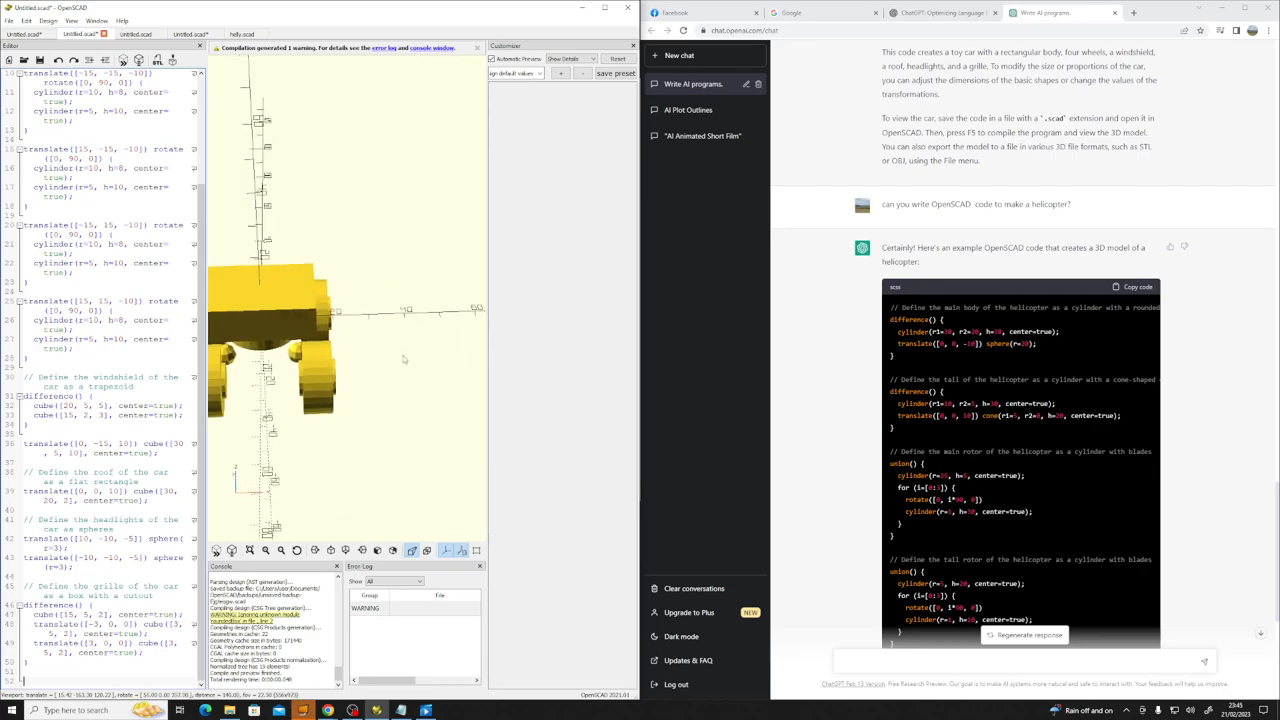
pyautogui.moveTo(300, 350); pyautogui.dragTo(400, 280)
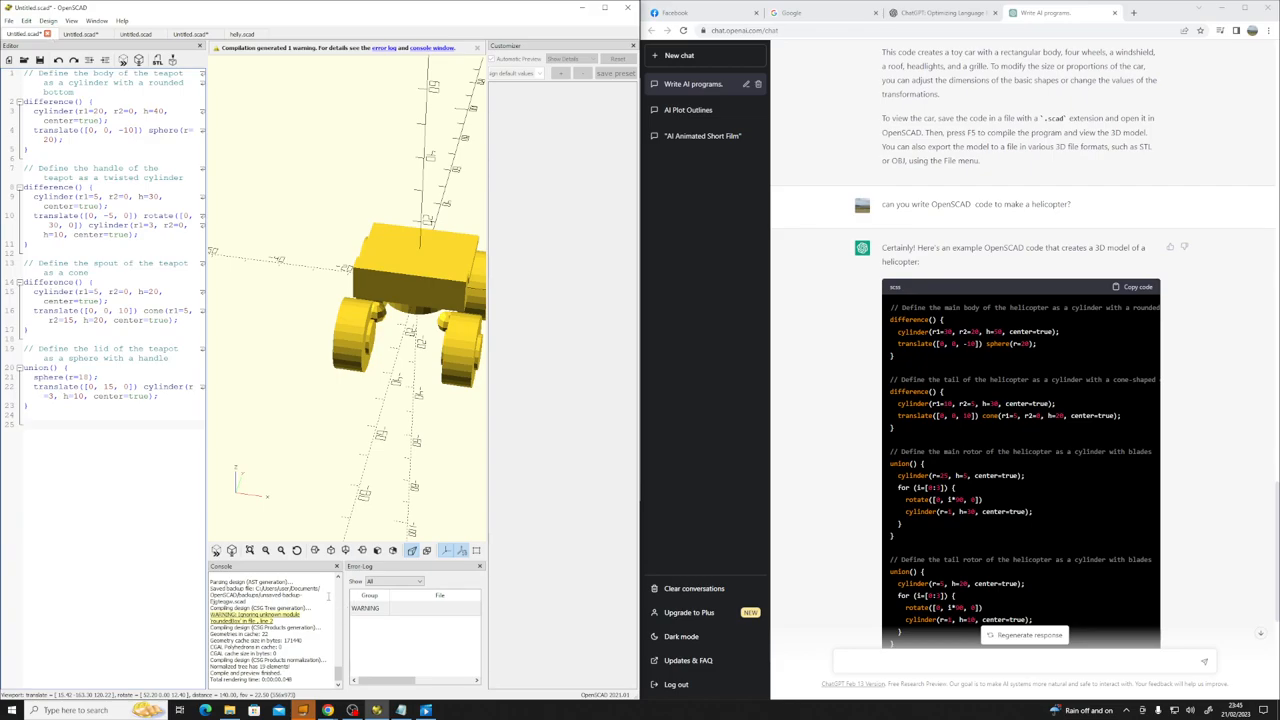
pyautogui.scroll(-3)
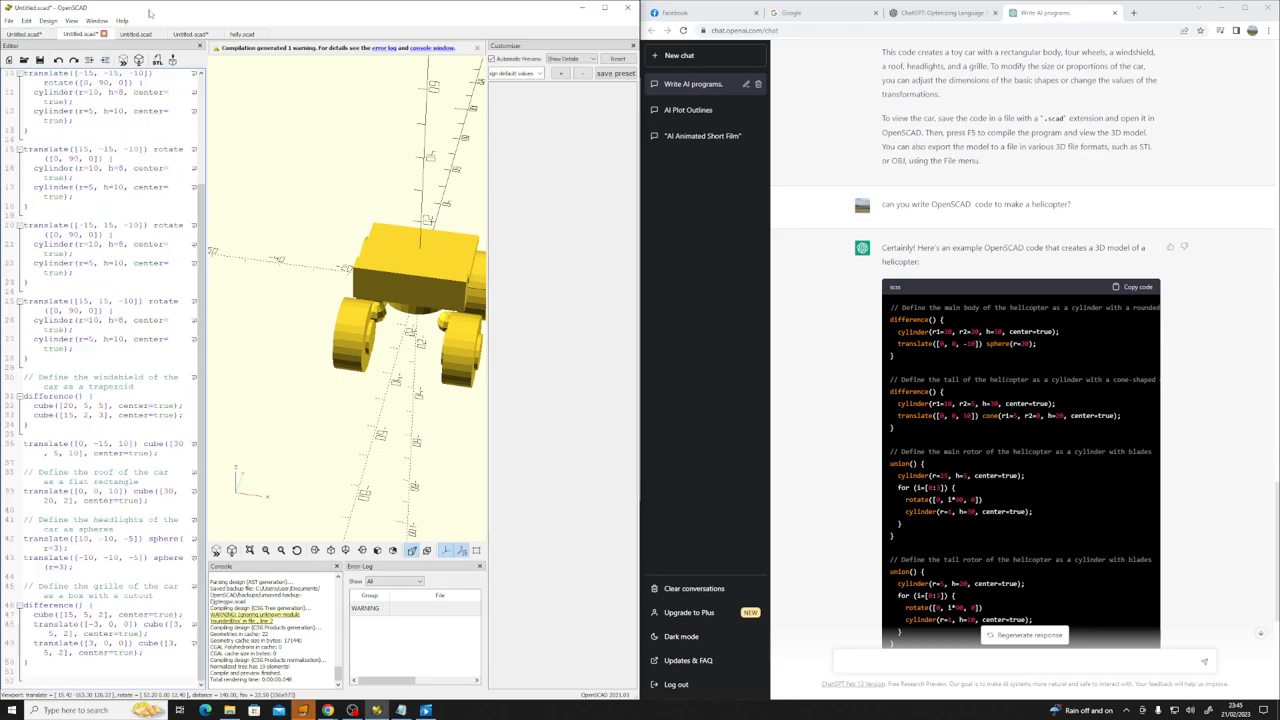
pyautogui.moveTo(425, 392)
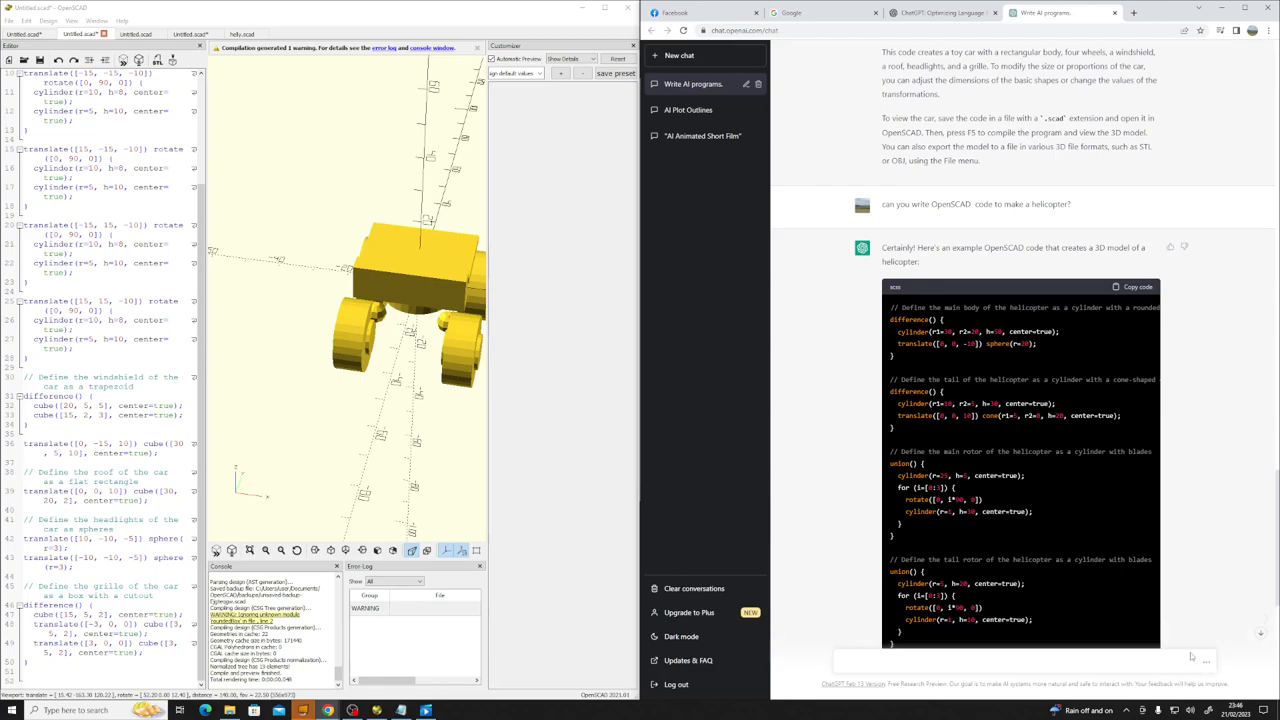
pyautogui.scroll(-3)
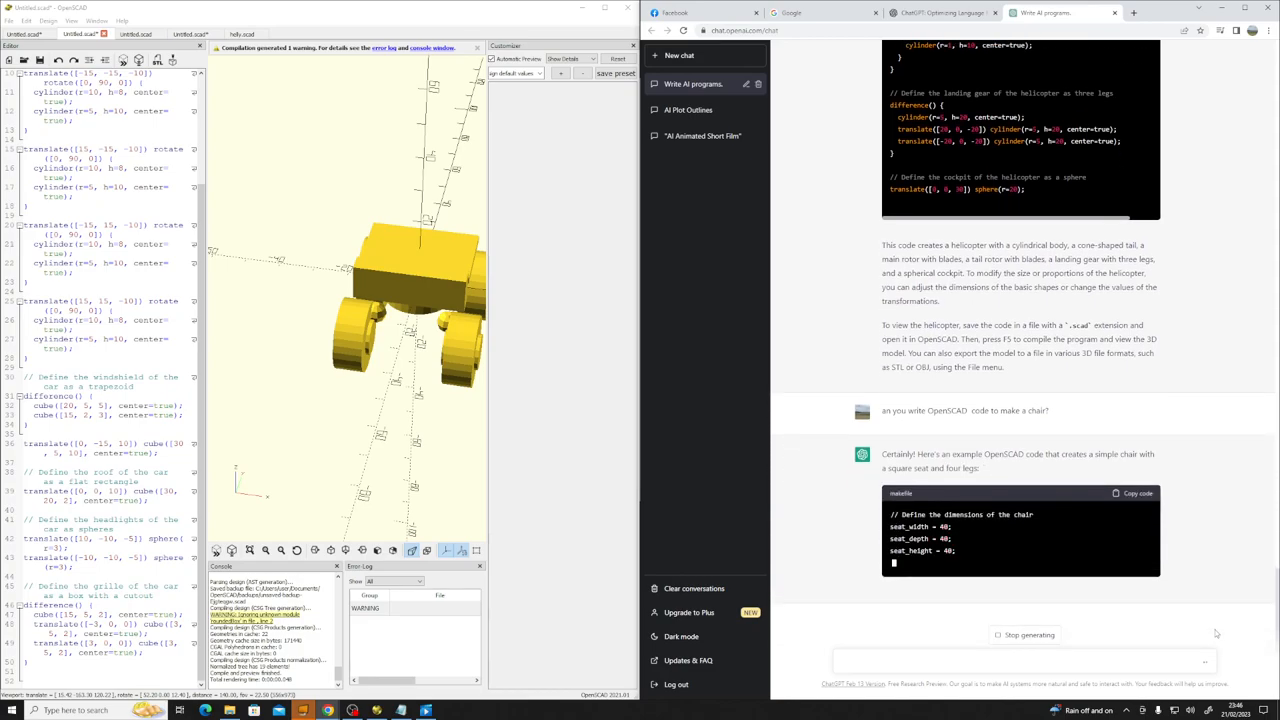
# Step: Scroll through ChatGPT's generated chair code for the square seat and four legs
pyautogui.scroll(-3)
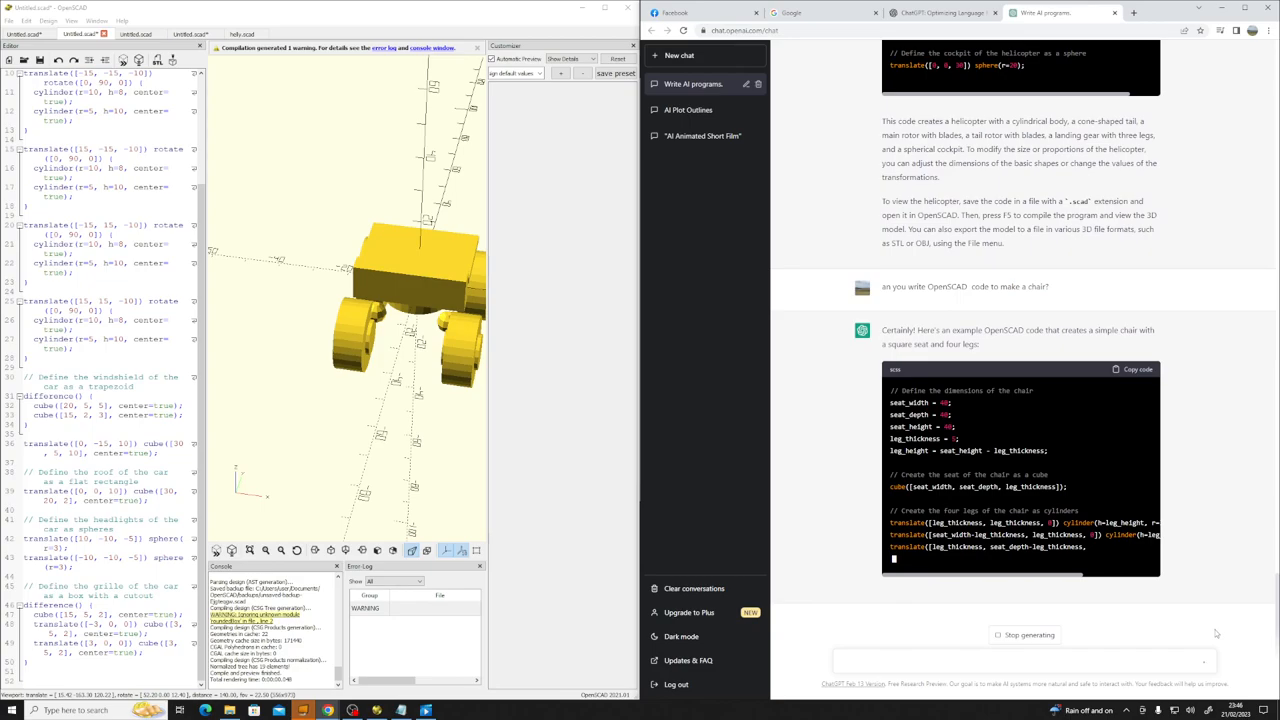
pyautogui.scroll(3)
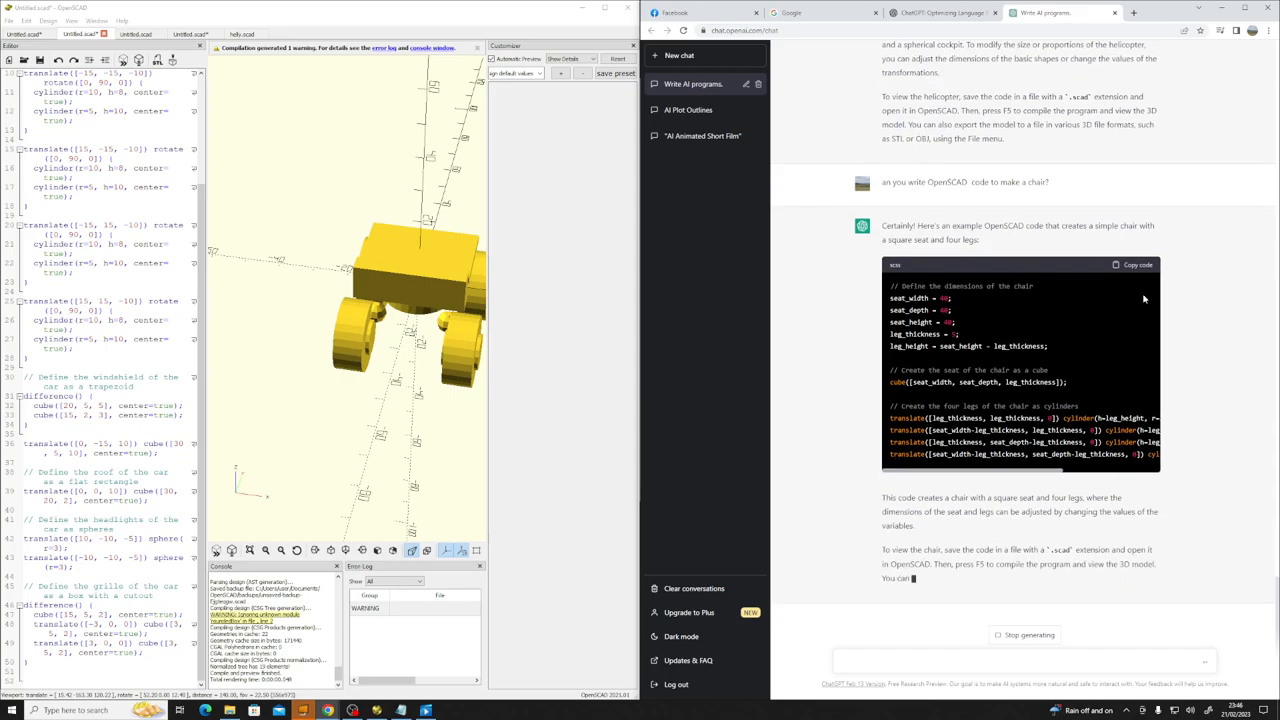
# Step: Create a new file holding the pasted chair code, with the cursor after it
pyautogui.click(12, 20)
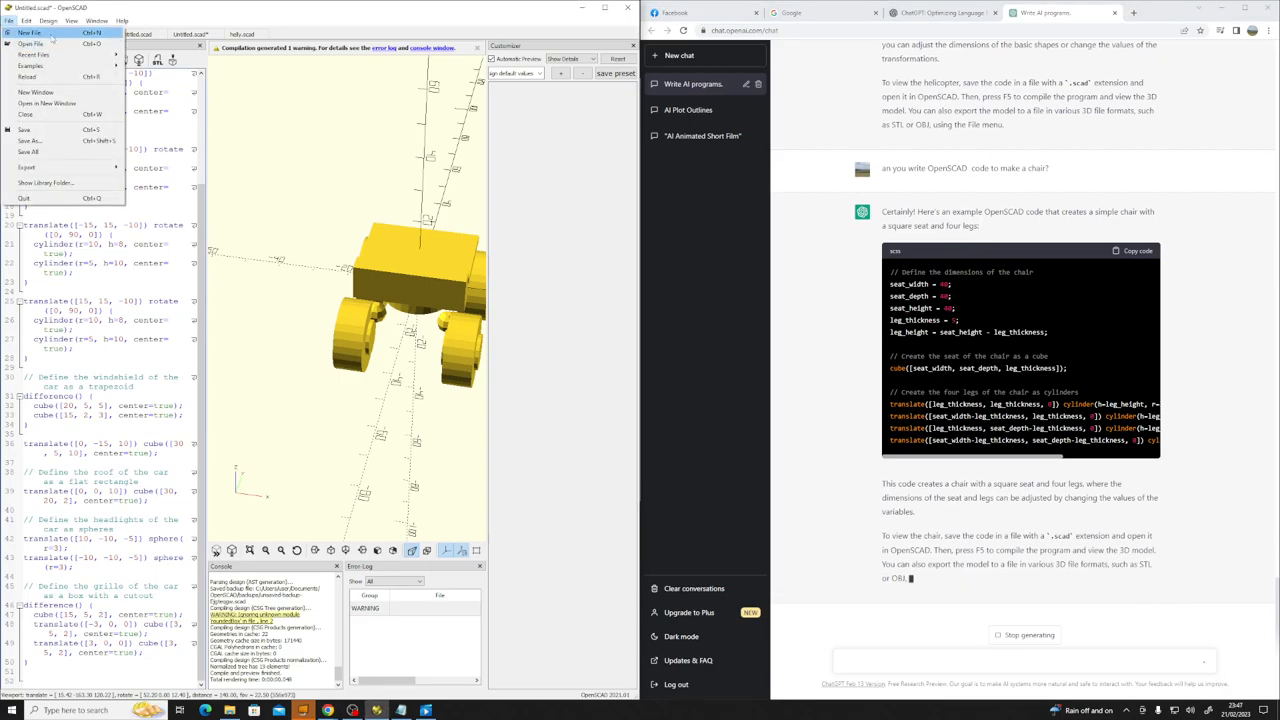
pyautogui.click(31, 33)
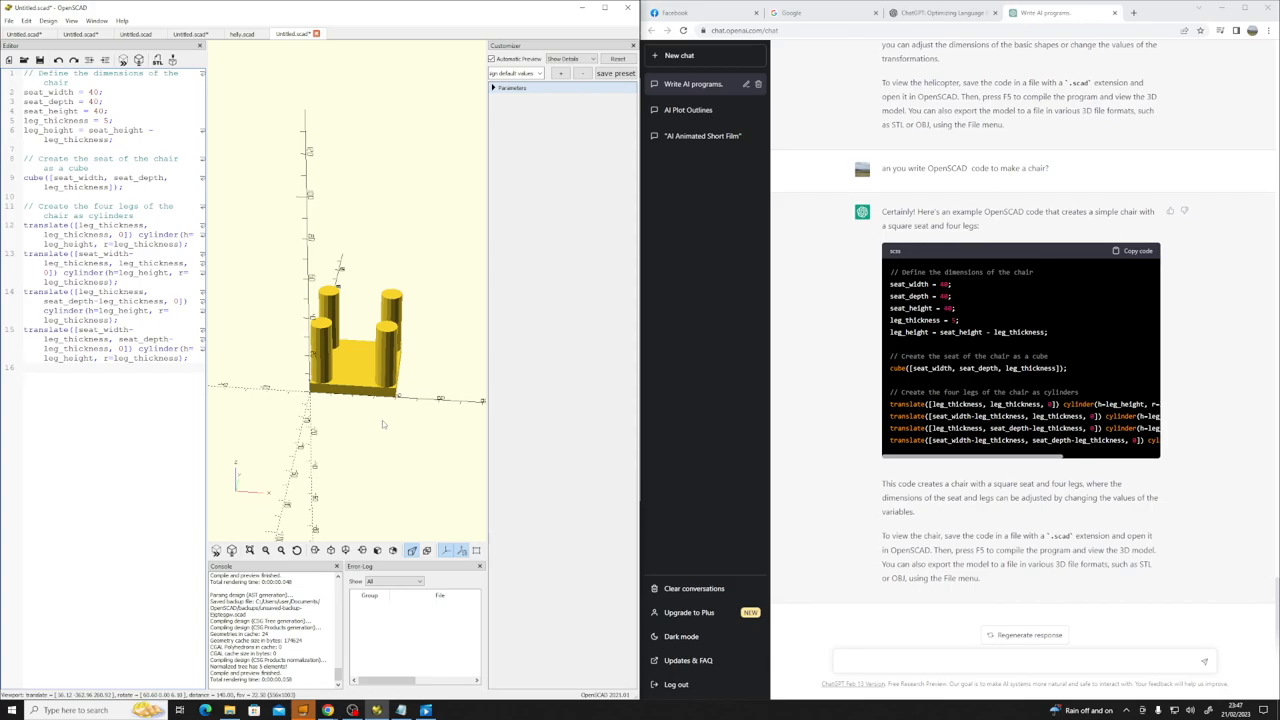
pyautogui.click(24, 367)
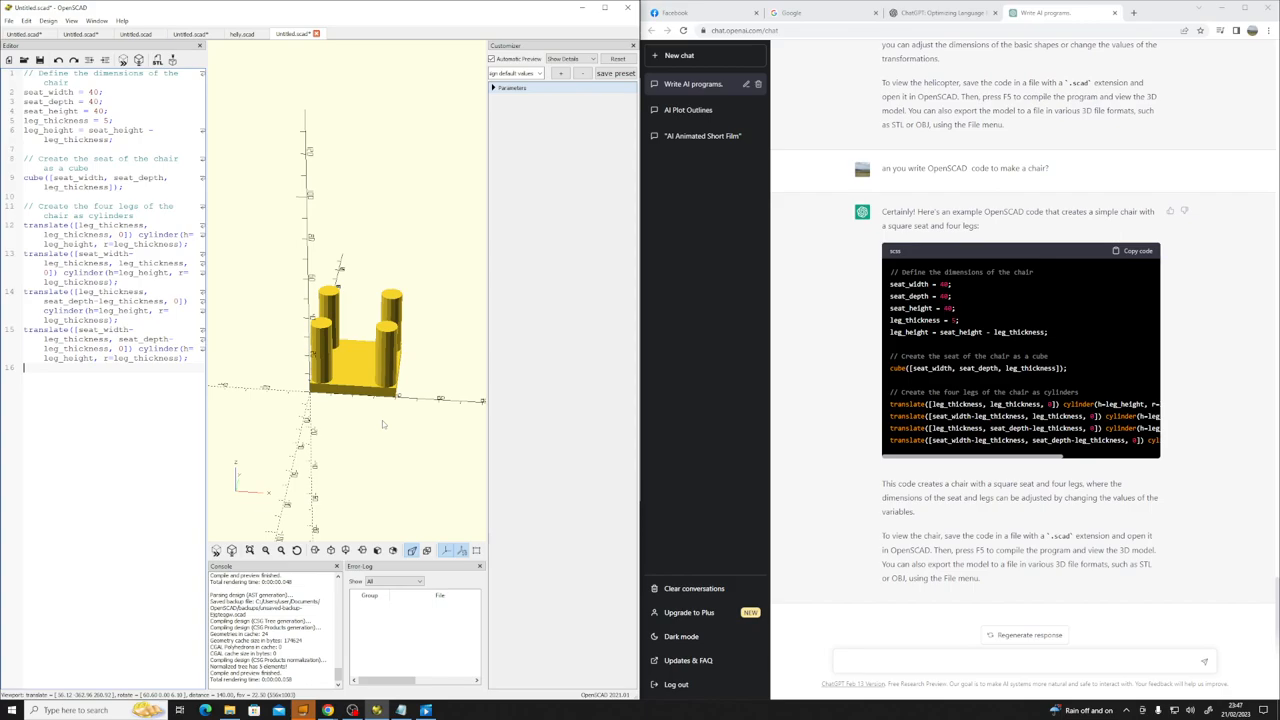